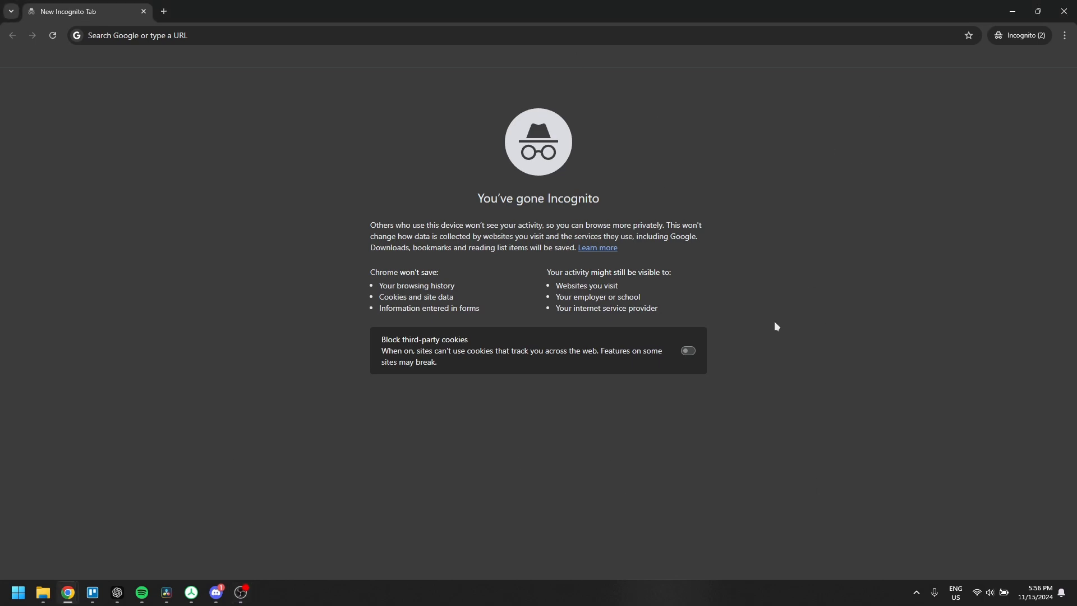
pyautogui.moveTo(767, 329)
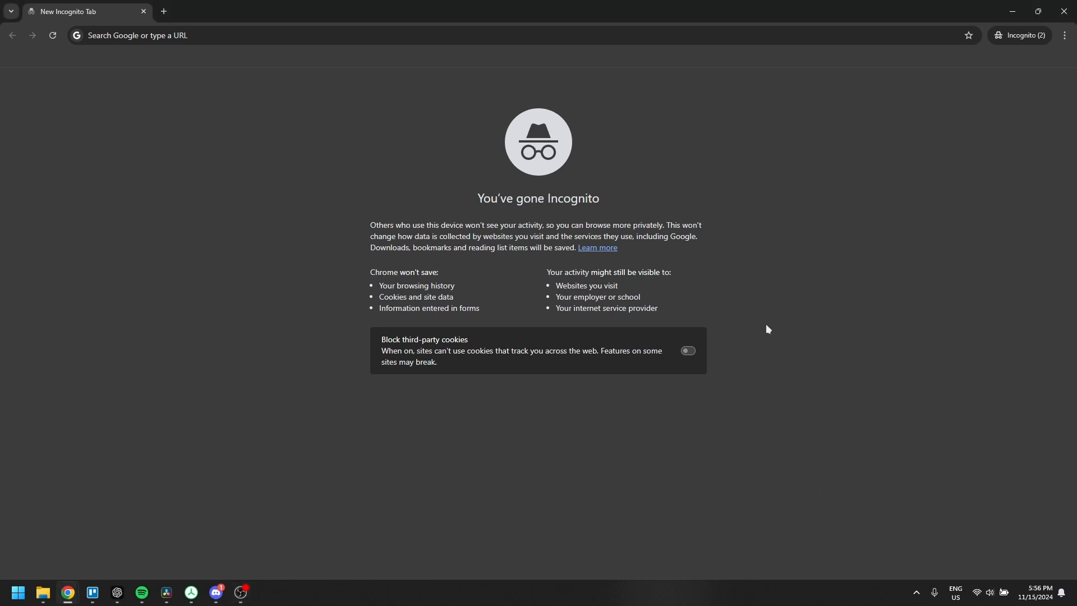
pyautogui.moveTo(769, 105)
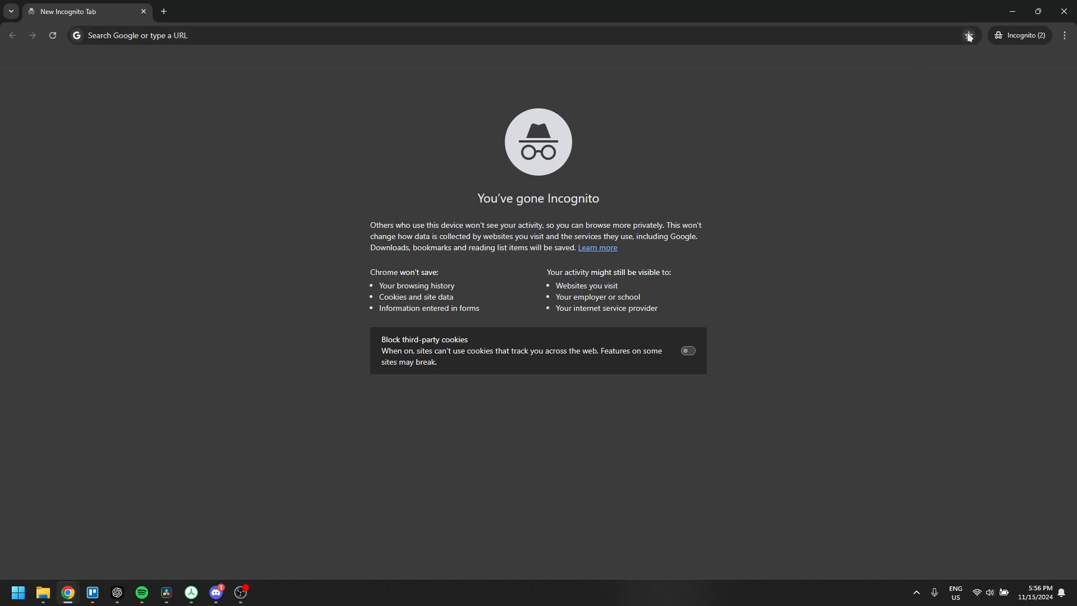
# - Bookmark the new tab page and save it as 'CLICK HERE'
pyautogui.click(969, 35)
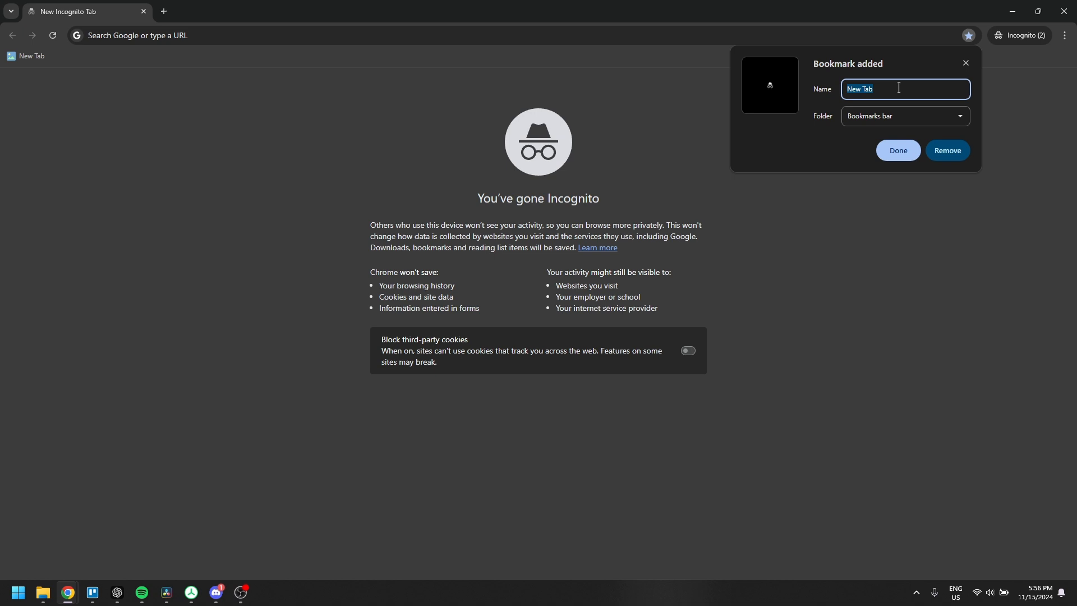
pyautogui.write('CLICK HE')
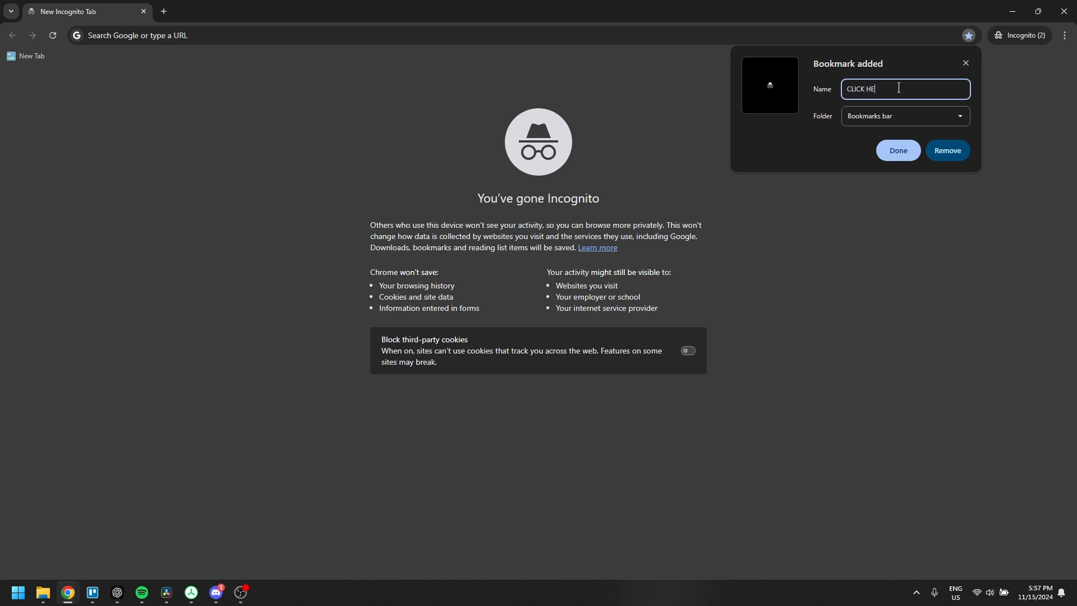
pyautogui.write('RE')
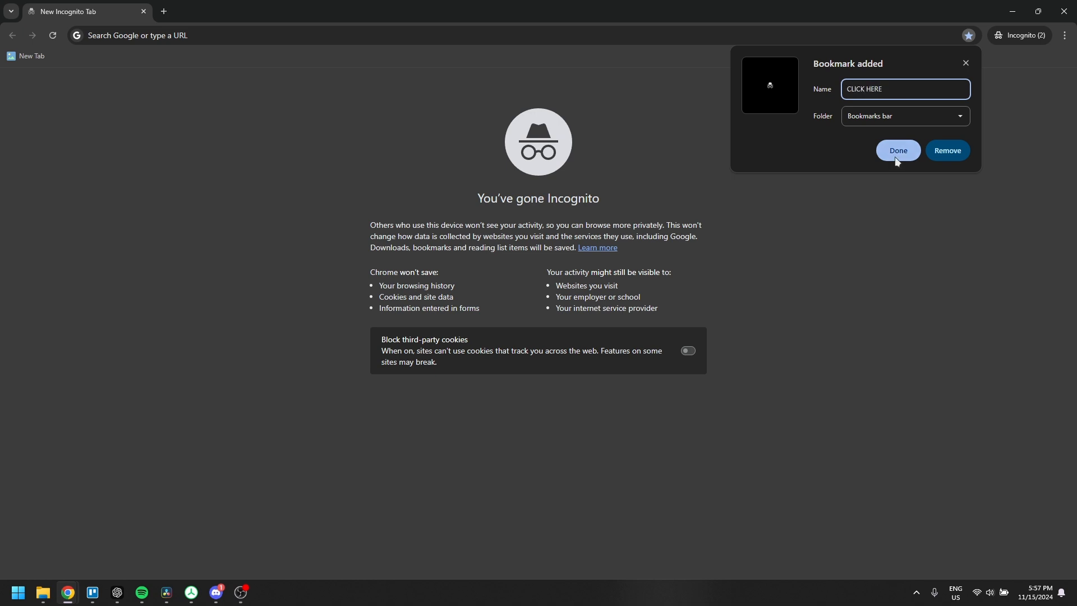
pyautogui.click(897, 150)
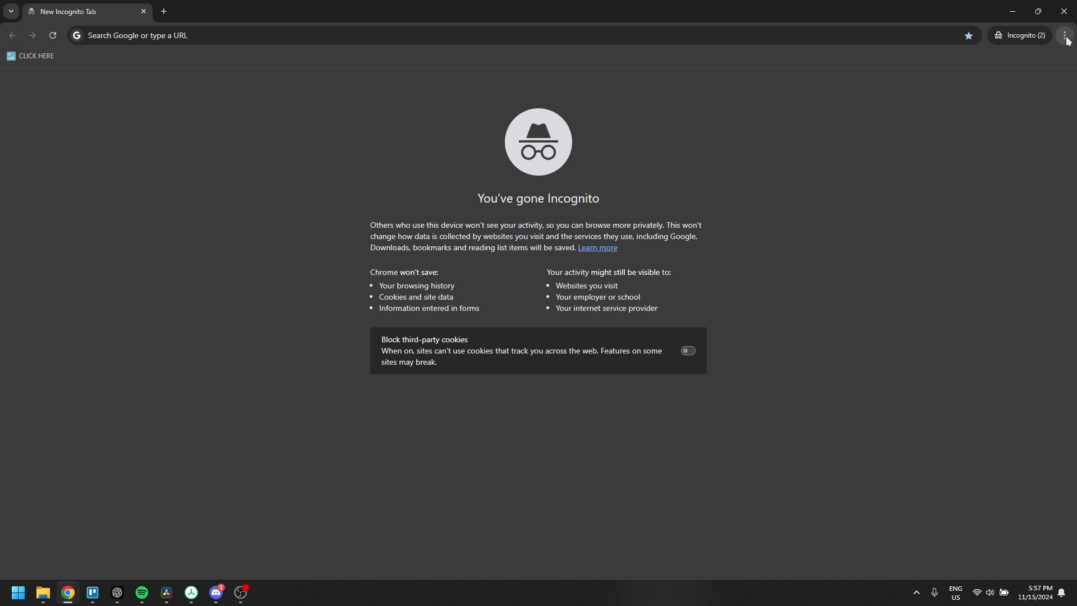
# - Edit the CLICK HERE bookmark from the three-dot menu's Bookmarks and lists
pyautogui.click(1065, 35)
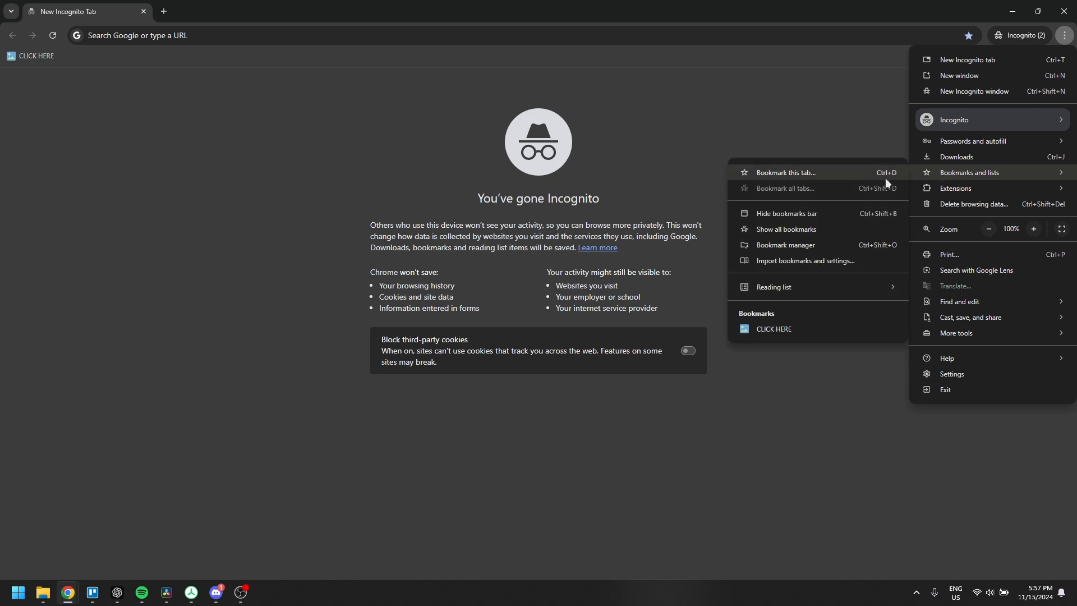
pyautogui.moveTo(773, 329)
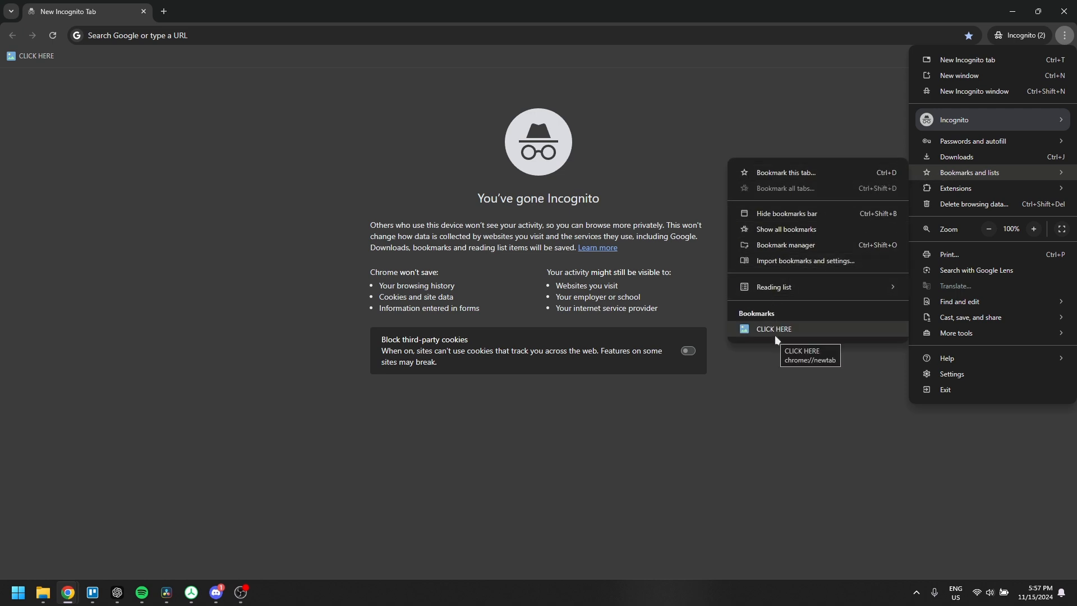
pyautogui.rightClick(774, 328)
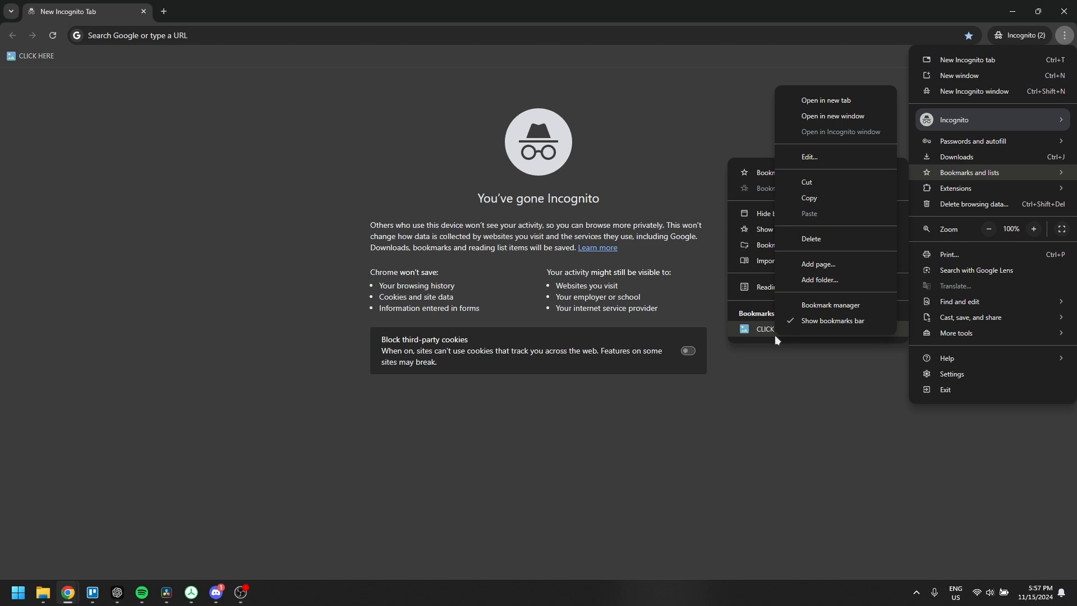
pyautogui.moveTo(823, 159)
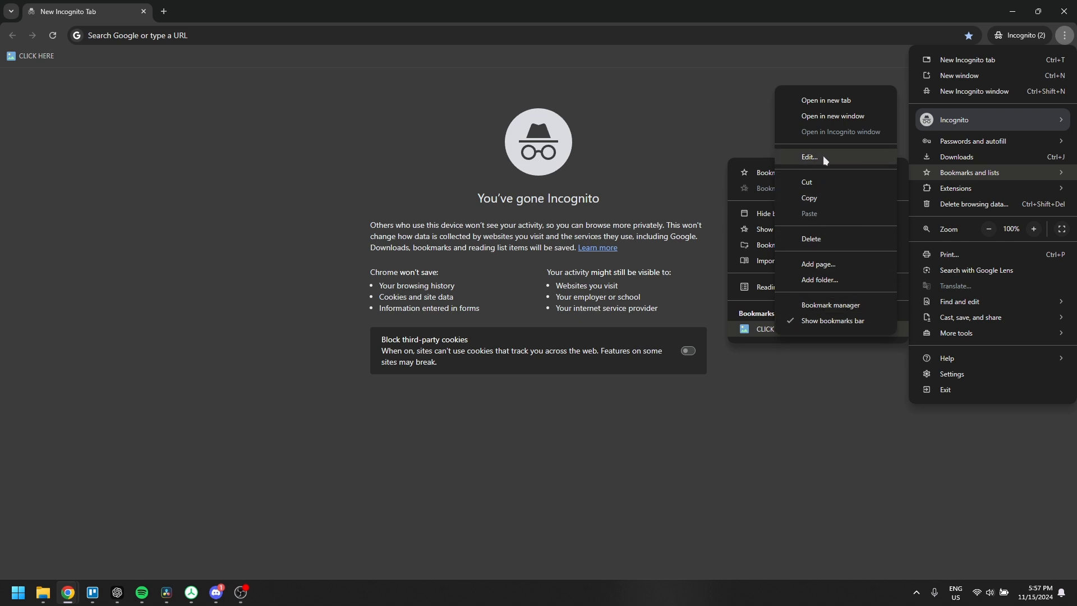
pyautogui.click(809, 157)
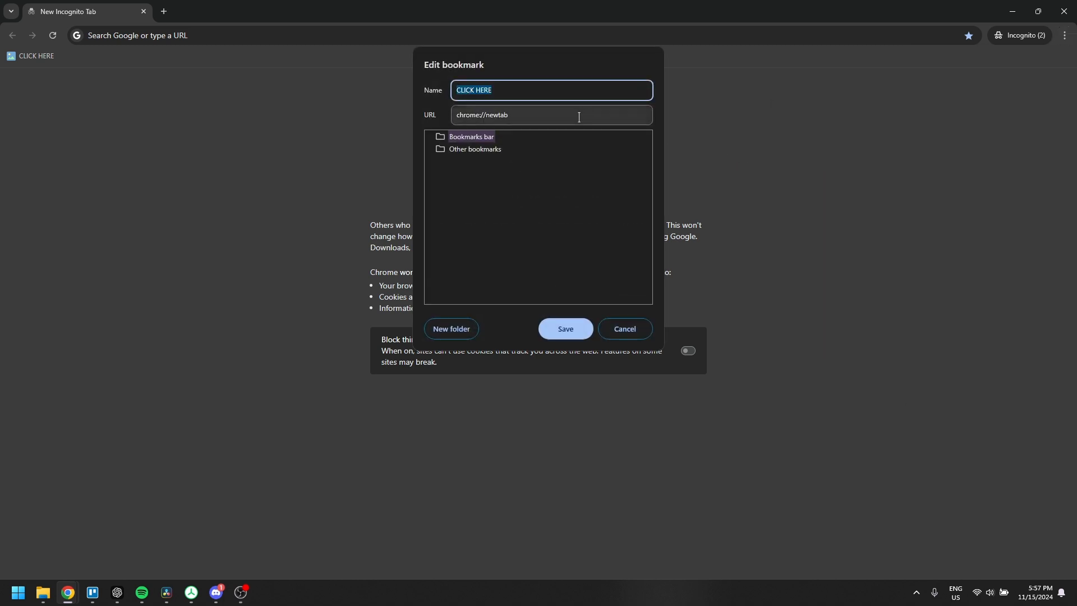
# - Replace the bookmark's chrome://newtab address with roblox.com and save
pyautogui.click(551, 114)
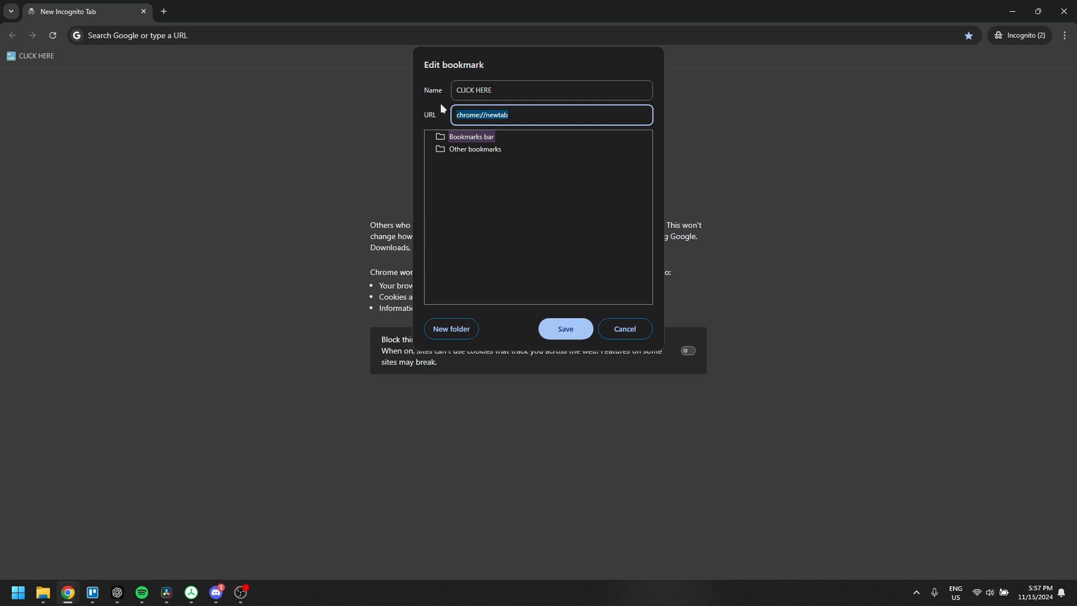
pyautogui.write('roblox')
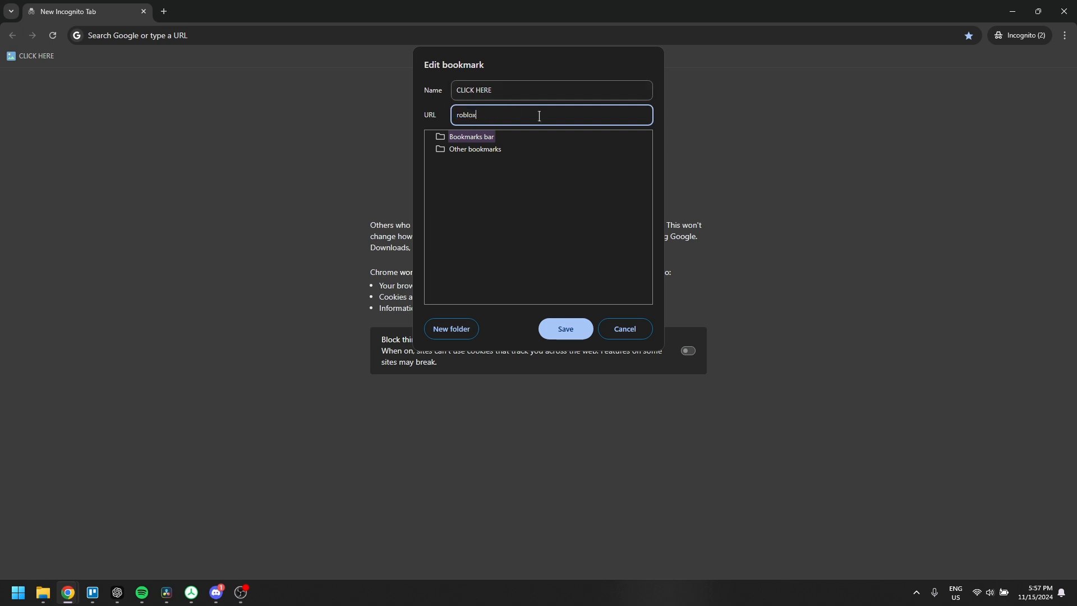
pyautogui.write('.com')
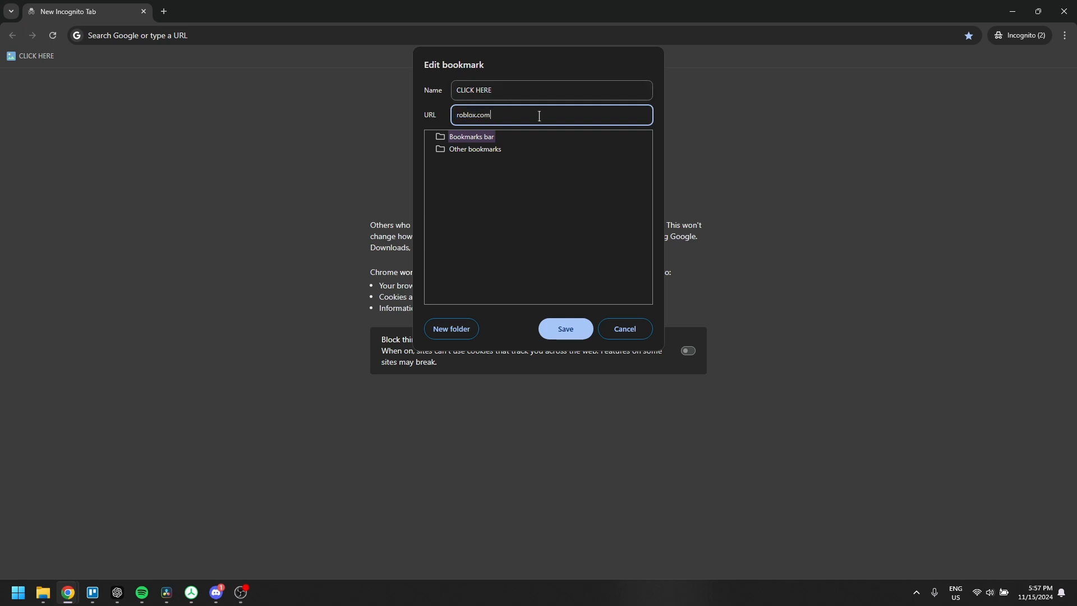
pyautogui.click(564, 329)
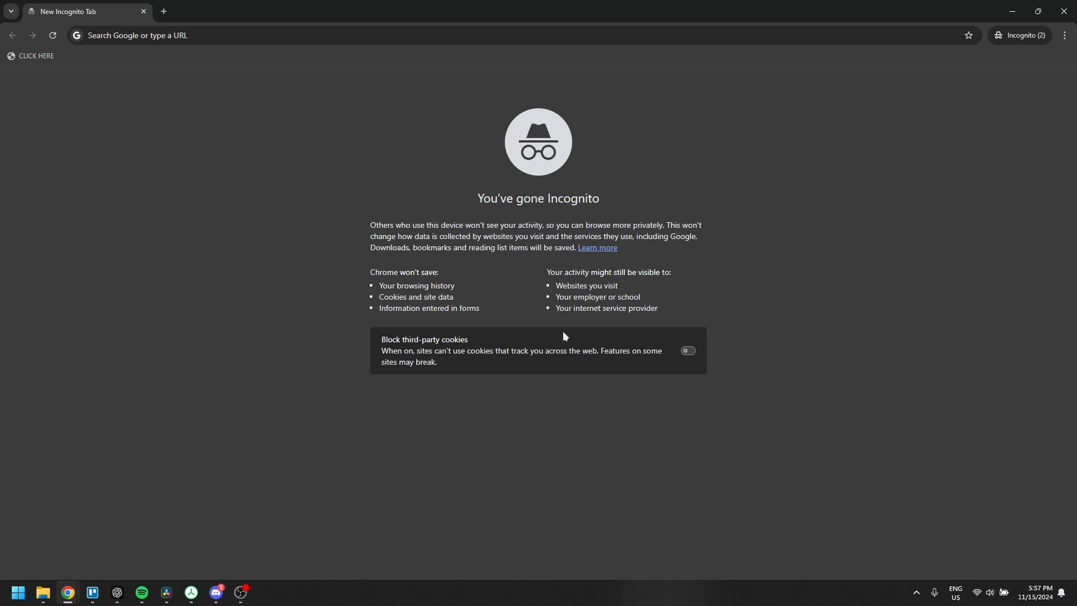
pyautogui.moveTo(1064, 48)
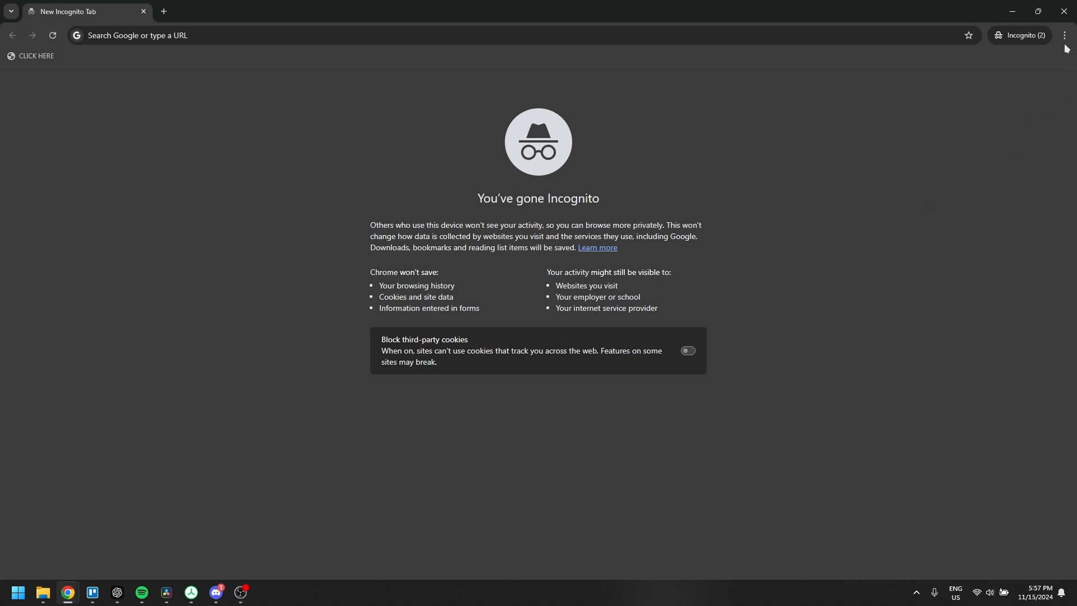
# - Launch the CLICK HERE bookmark via the three-dot menu to load roblox.com
pyautogui.click(1064, 35)
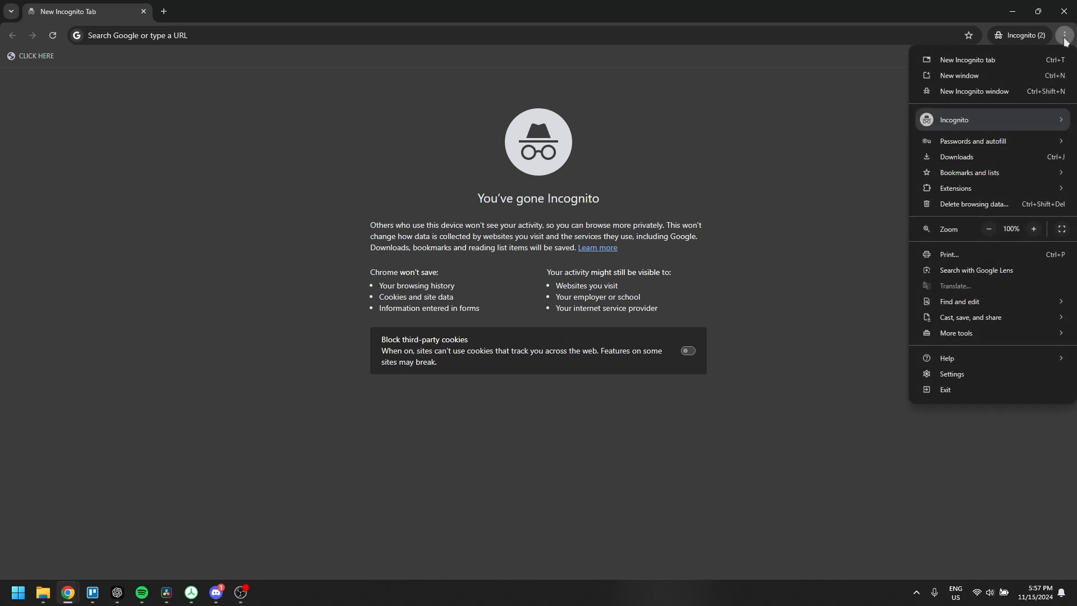
pyautogui.moveTo(970, 172)
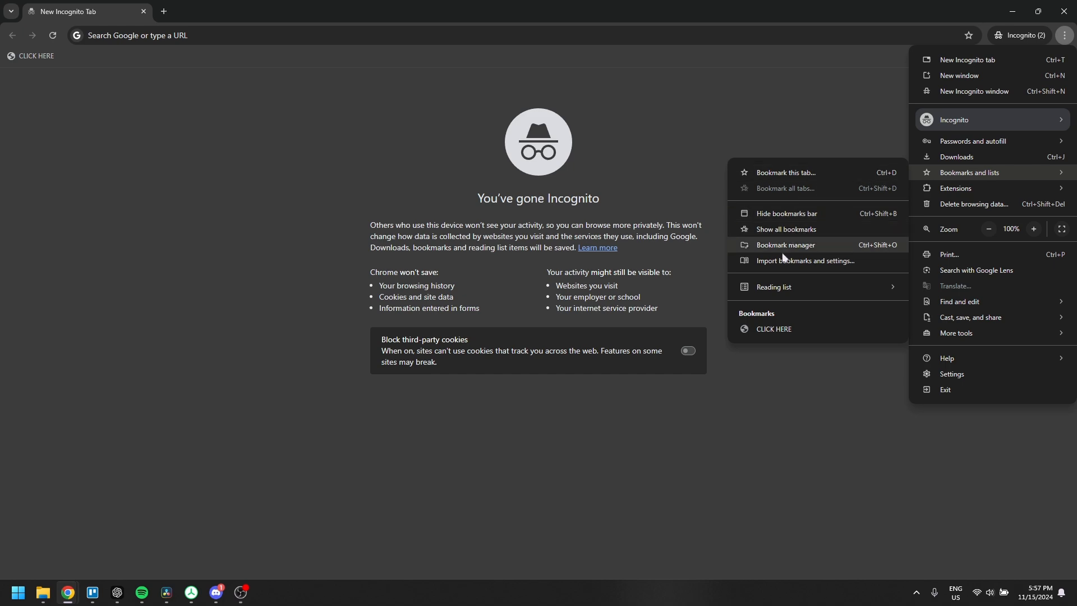
pyautogui.moveTo(774, 329)
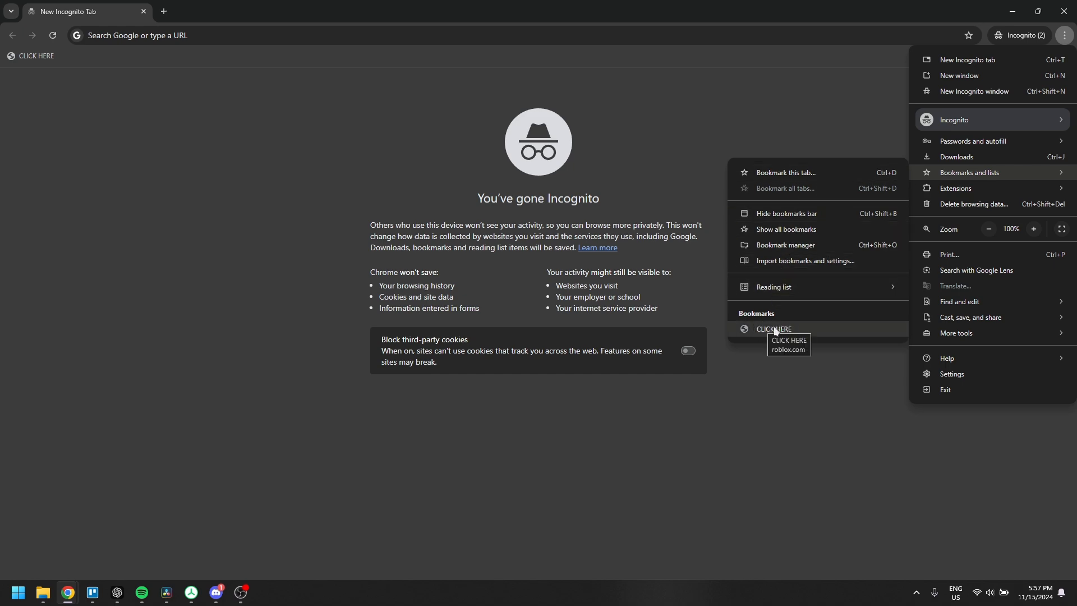
pyautogui.click(773, 331)
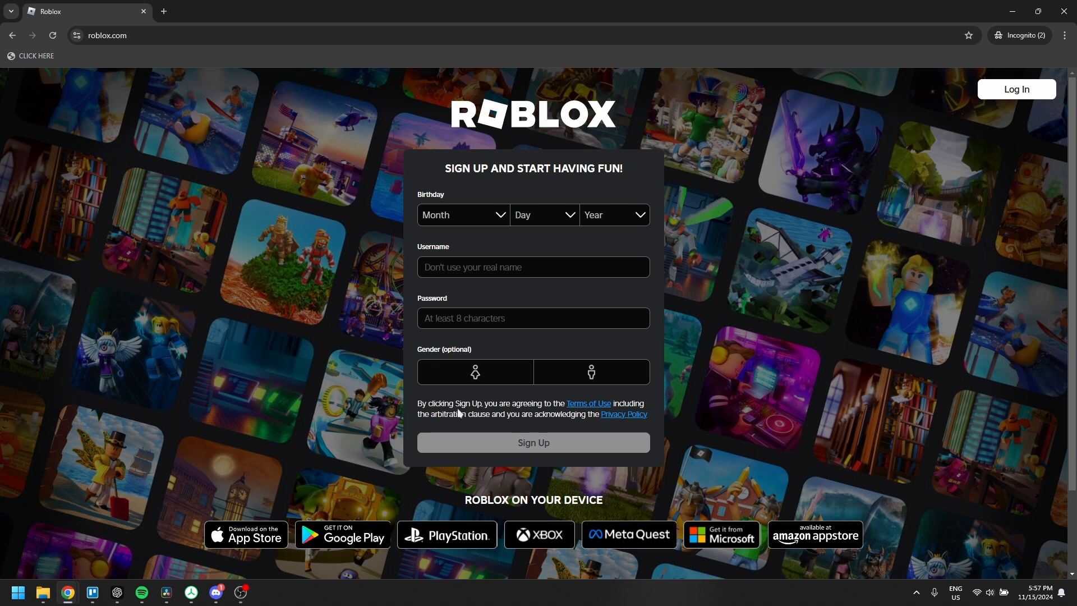
pyautogui.moveTo(754, 435)
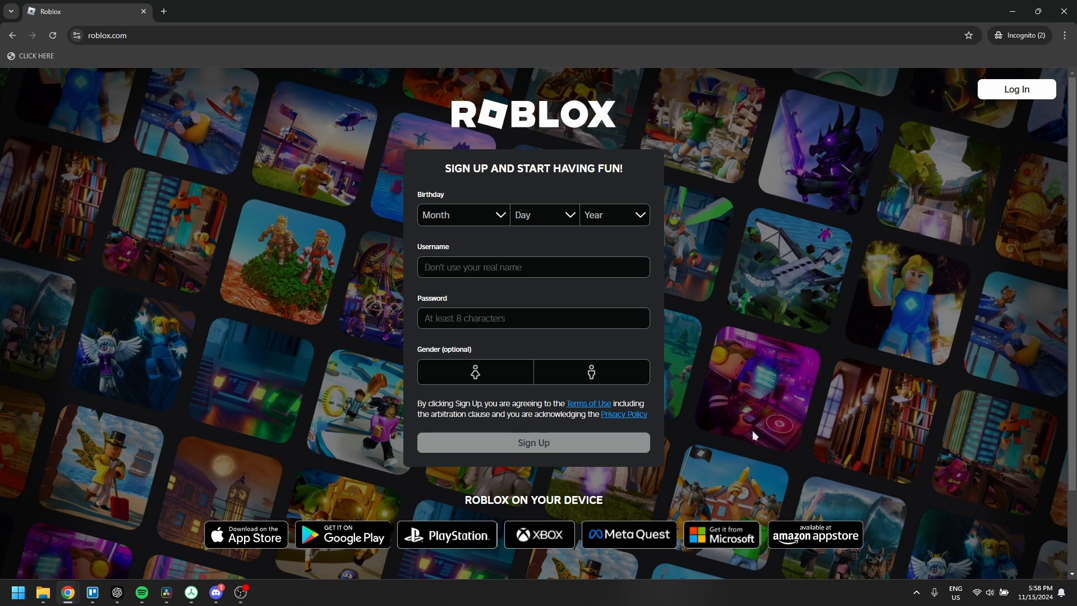